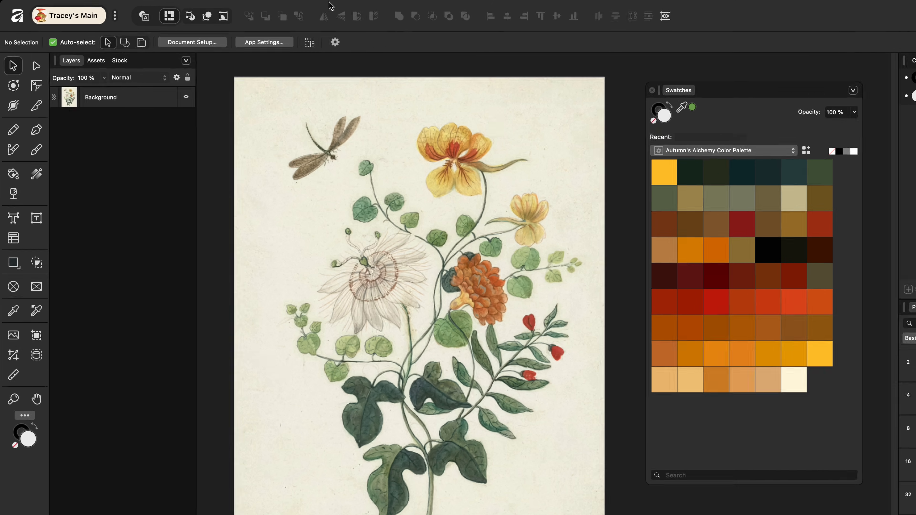
# - Check the window and panel lists without changing which panels are shown
pyautogui.click(427, 8)
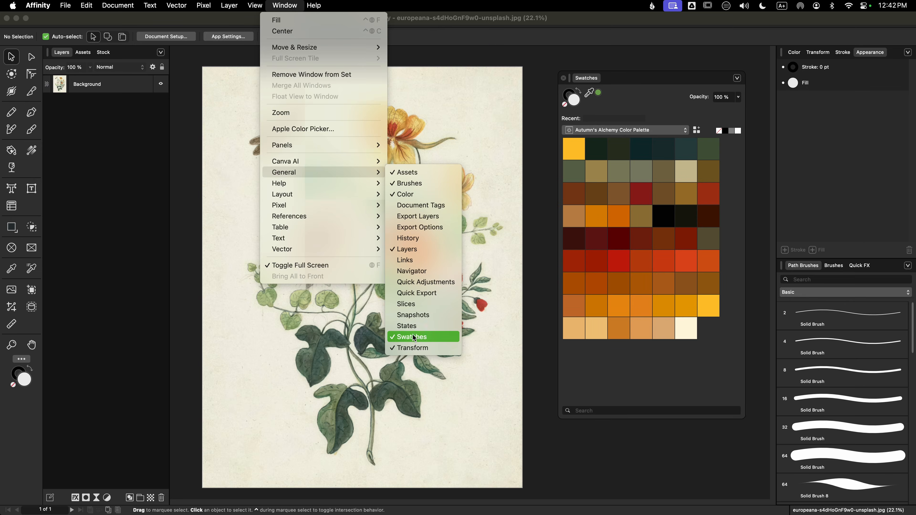
pyautogui.click(409, 336)
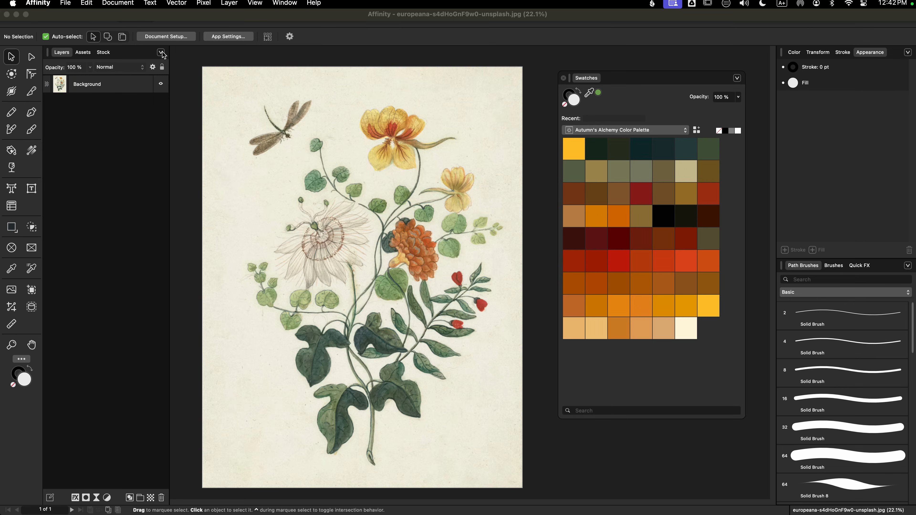
pyautogui.click(161, 52)
pyautogui.write('swat')
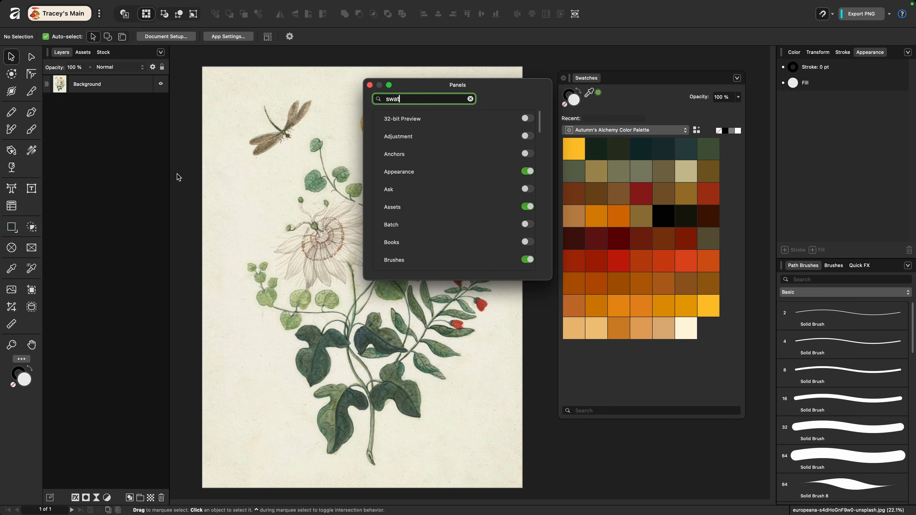
pyautogui.click(369, 85)
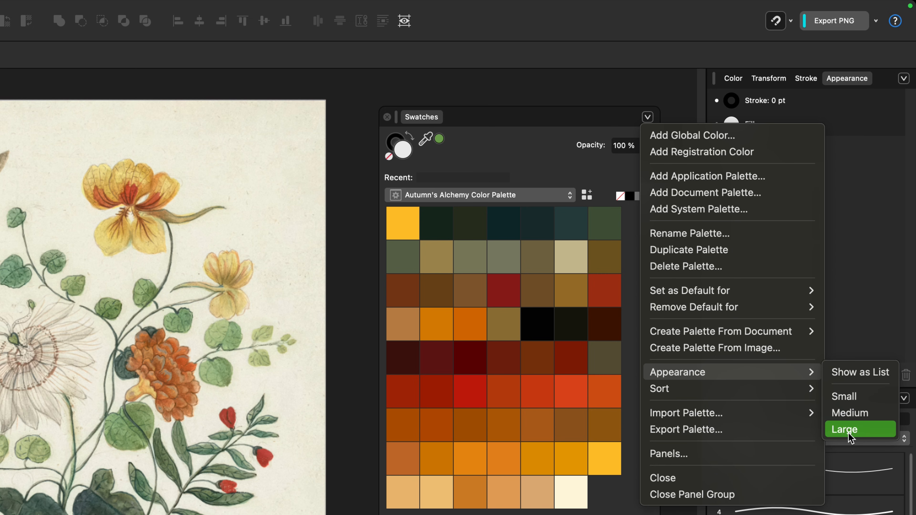
# - Show Swatches at large size and bring up its panel options menu
pyautogui.click(849, 429)
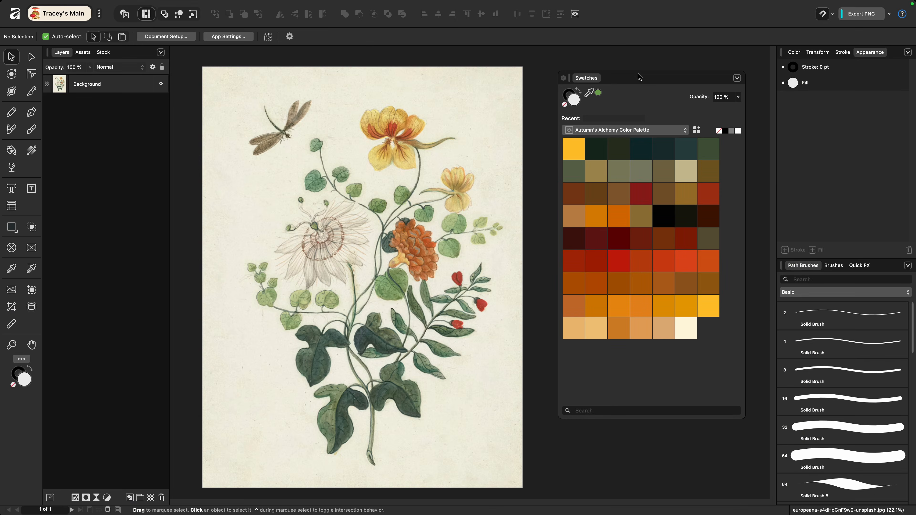
pyautogui.moveTo(638, 75)
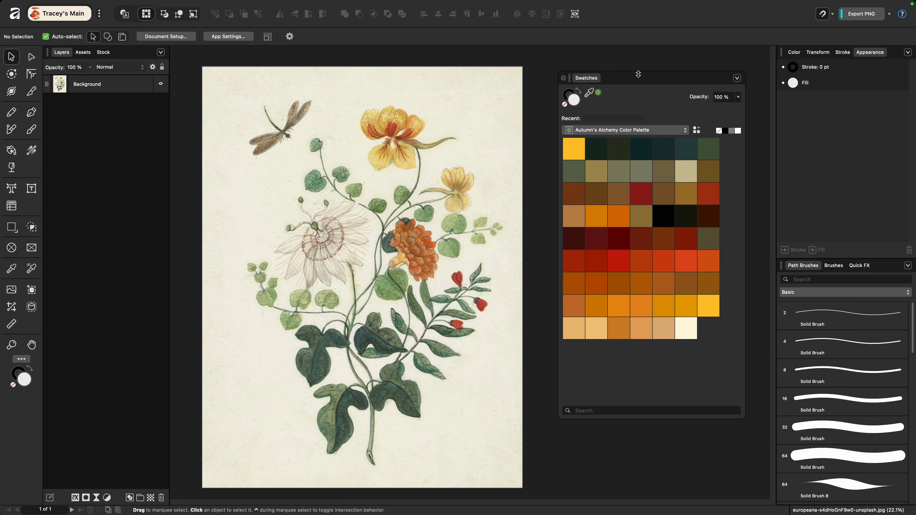
pyautogui.moveTo(730, 116)
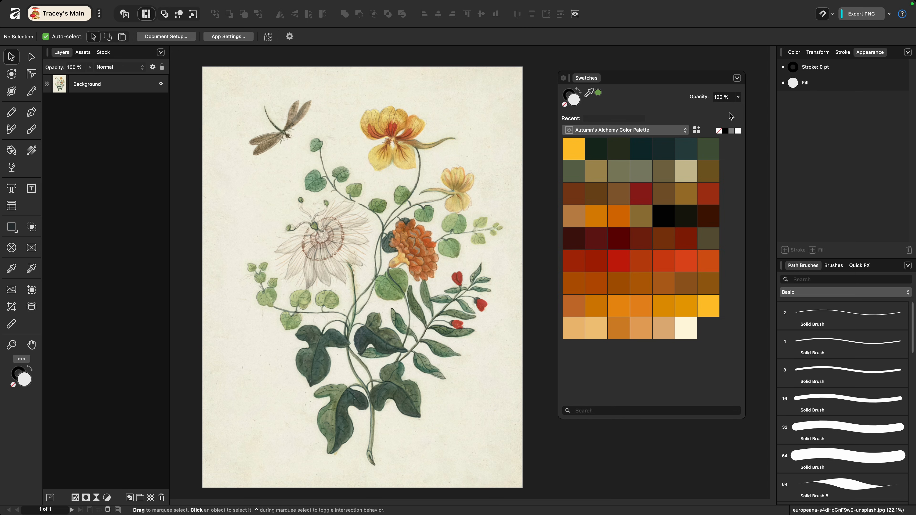
pyautogui.click(737, 78)
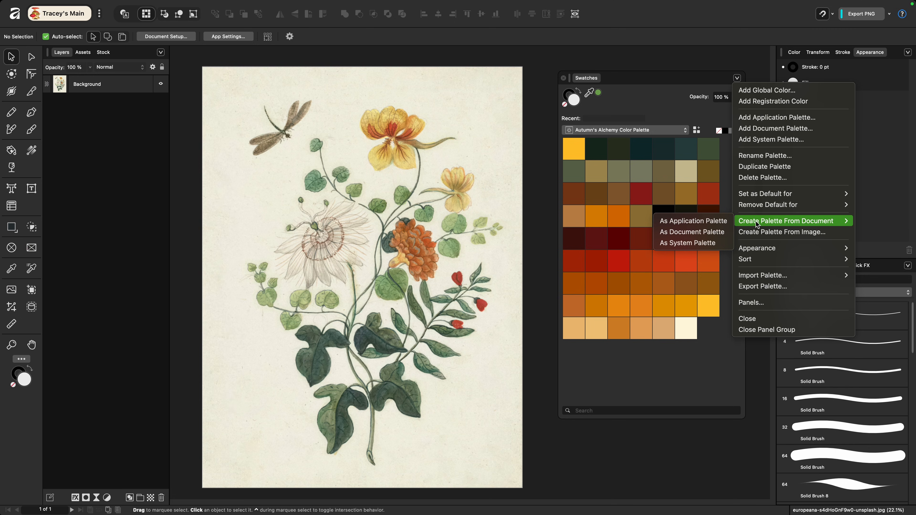
pyautogui.moveTo(693, 221)
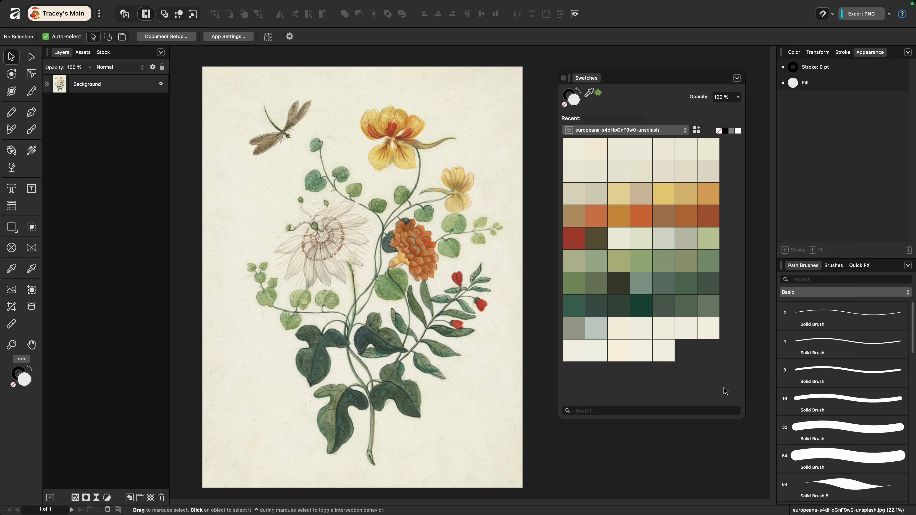
pyautogui.moveTo(719, 393)
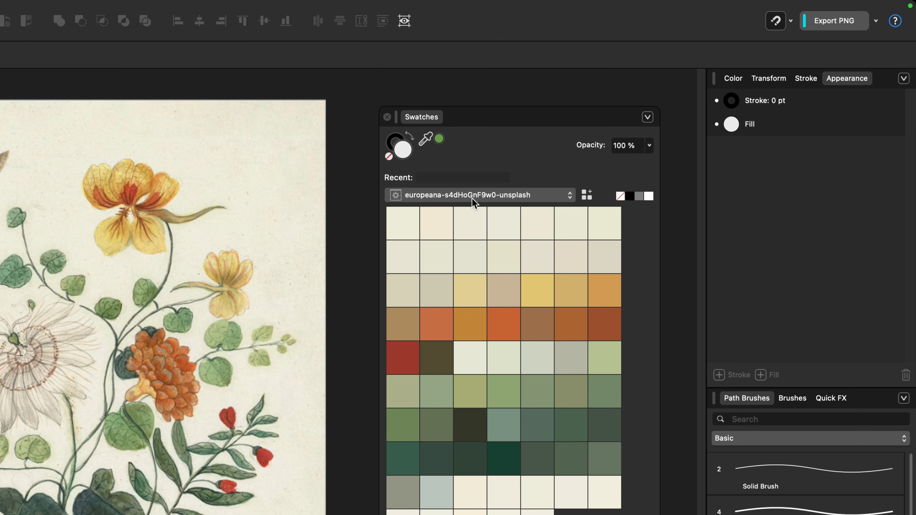
pyautogui.click(648, 117)
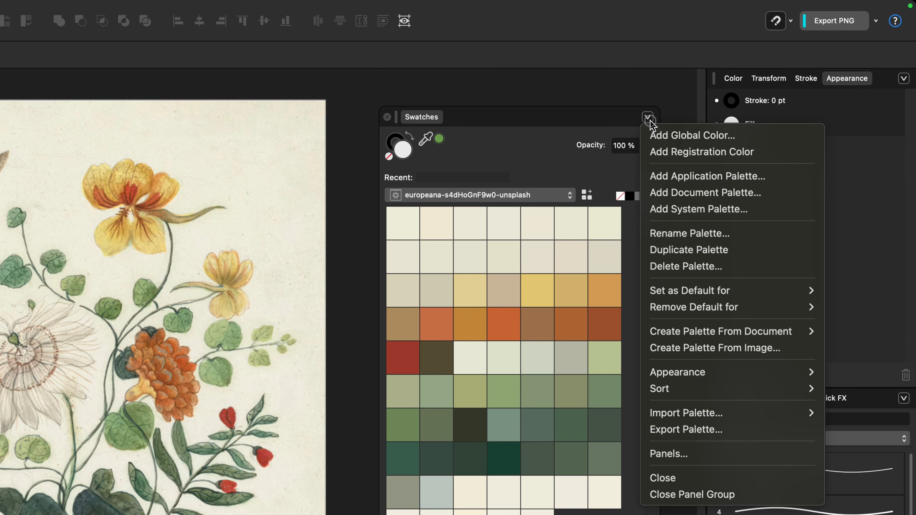
pyautogui.moveTo(689, 233)
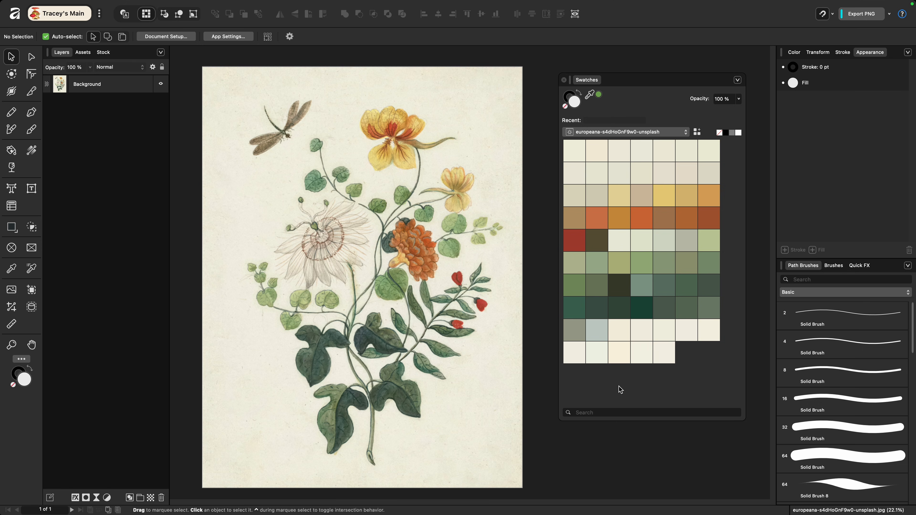
pyautogui.moveTo(430, 373)
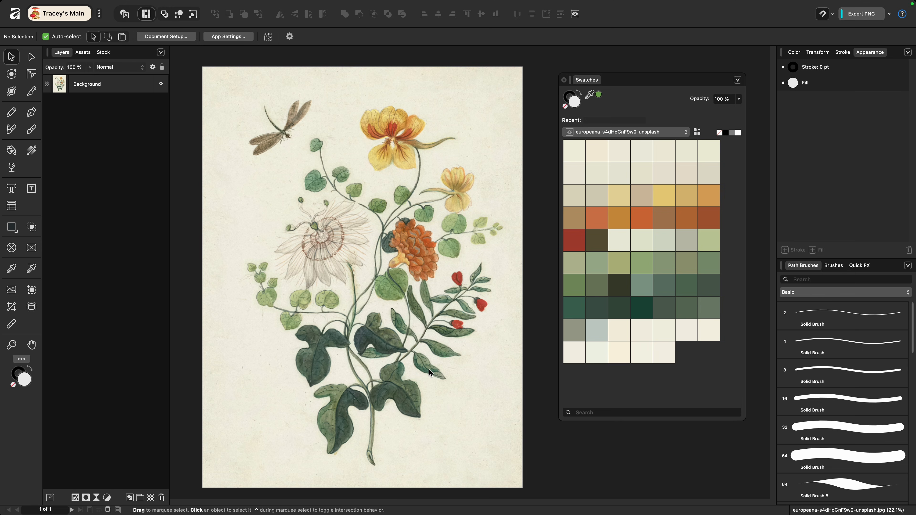
pyautogui.moveTo(607, 389)
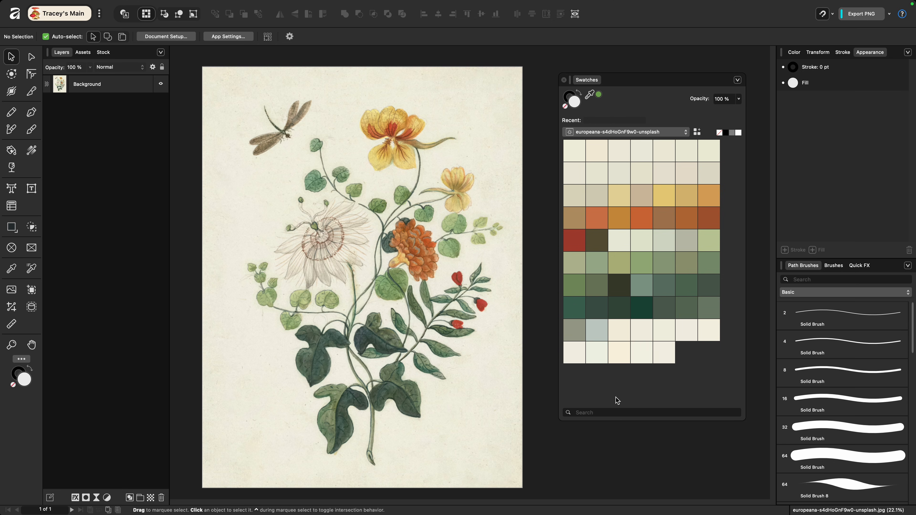
pyautogui.moveTo(608, 396)
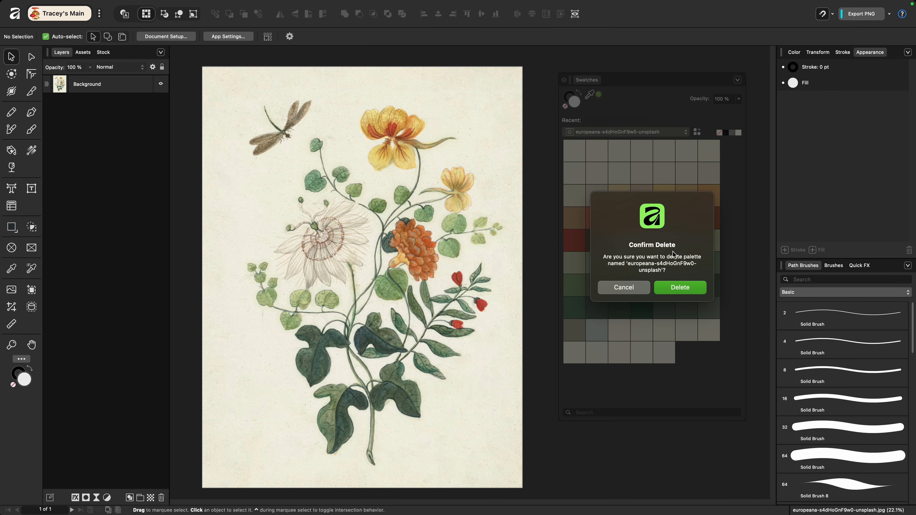
# - Confirm deleting the generated palette so Autumn's Alchemy shows again
pyautogui.click(679, 287)
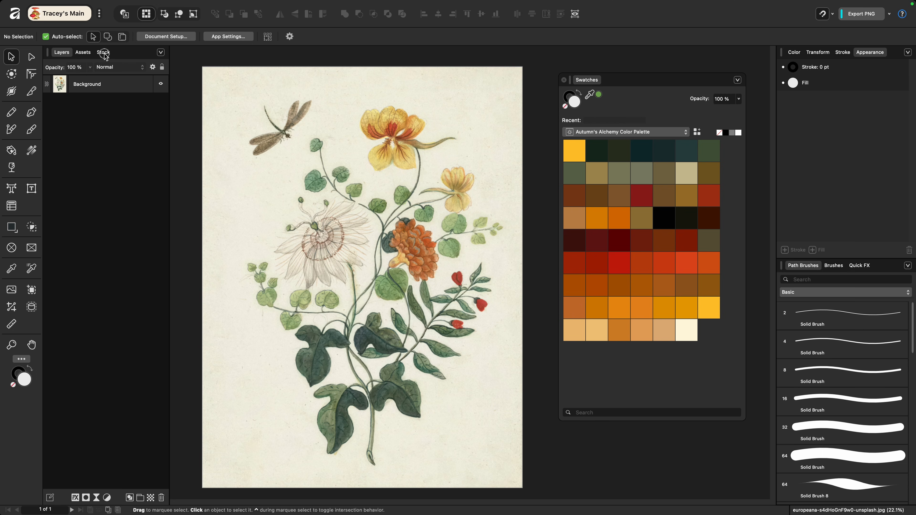
pyautogui.click(103, 52)
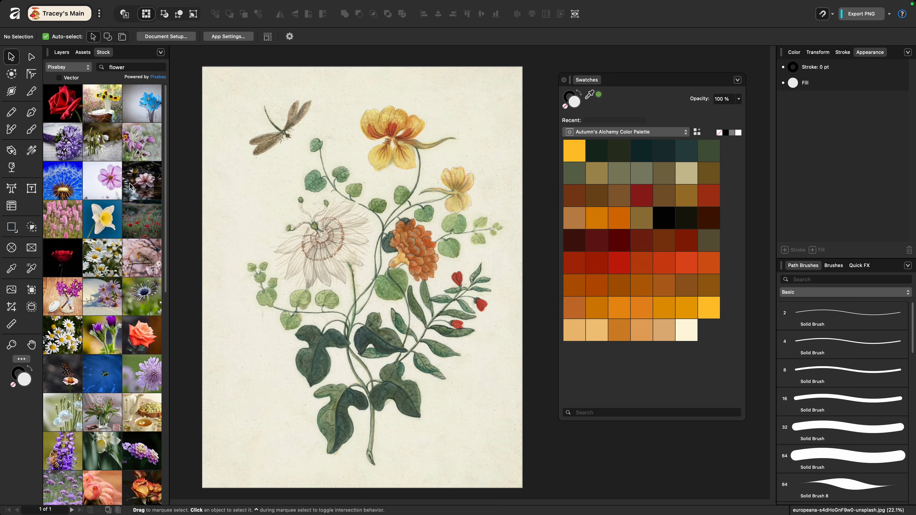
pyautogui.moveTo(141, 187)
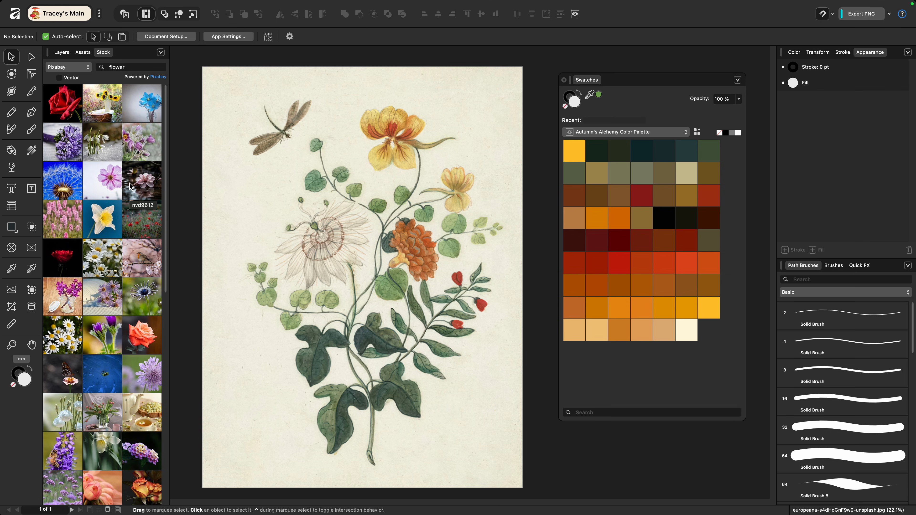
pyautogui.moveTo(140, 188)
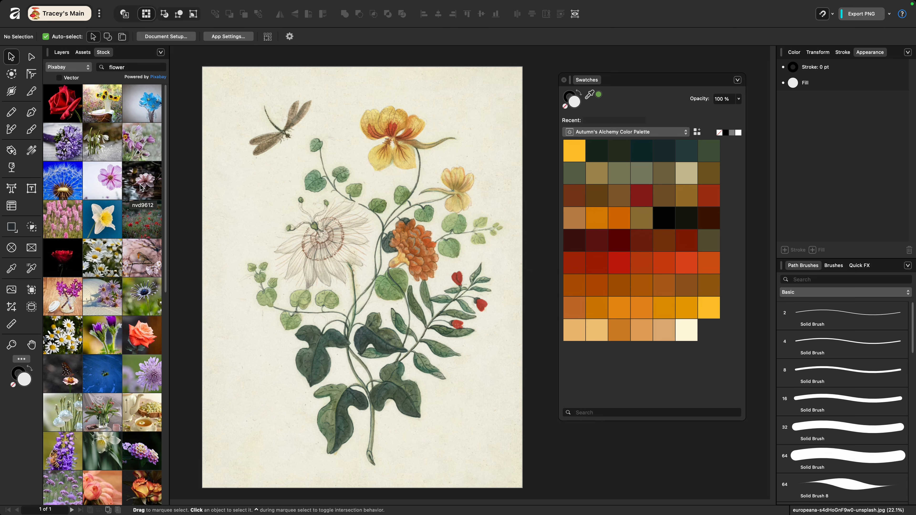
pyautogui.moveTo(268, 214)
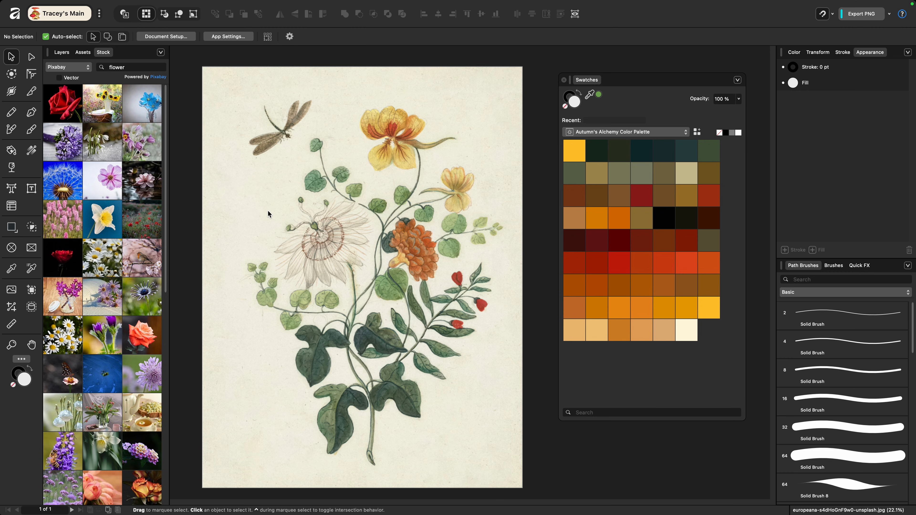
pyautogui.click(61, 52)
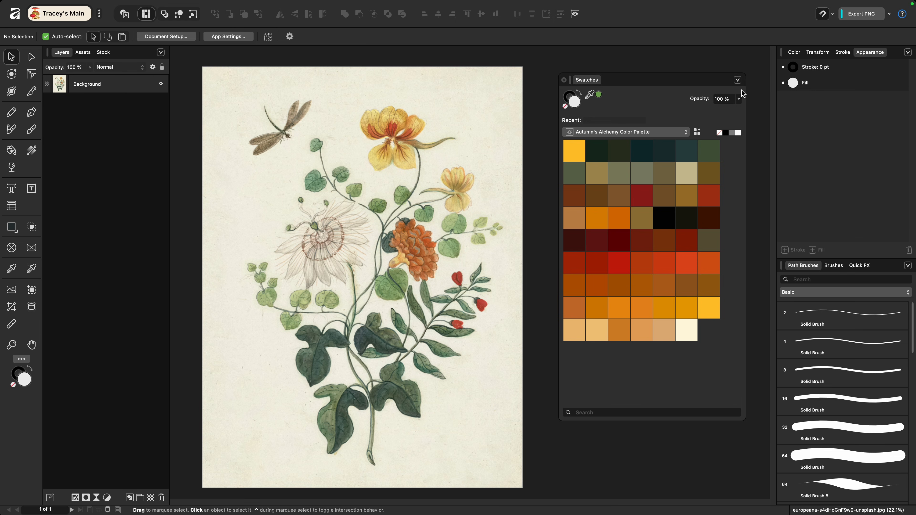
# - Start Create Palette From Image from the Swatches panel menu
pyautogui.click(737, 80)
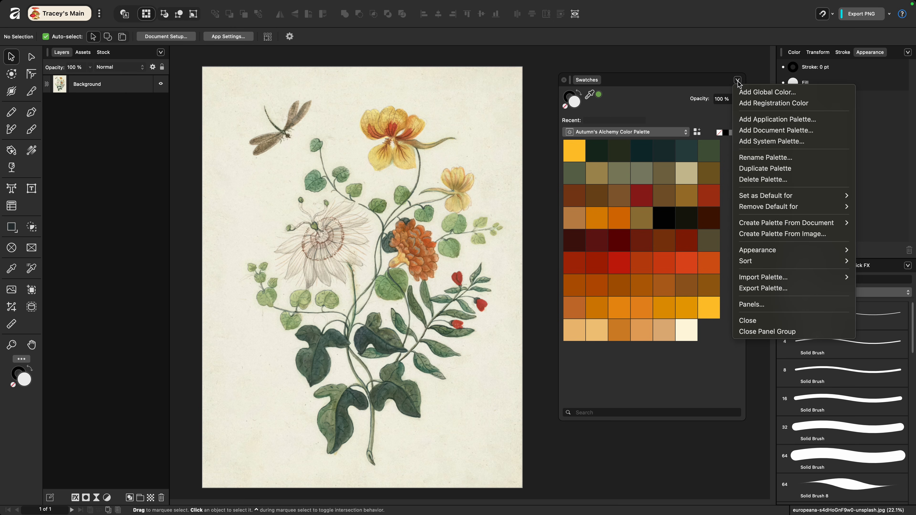
pyautogui.moveTo(783, 223)
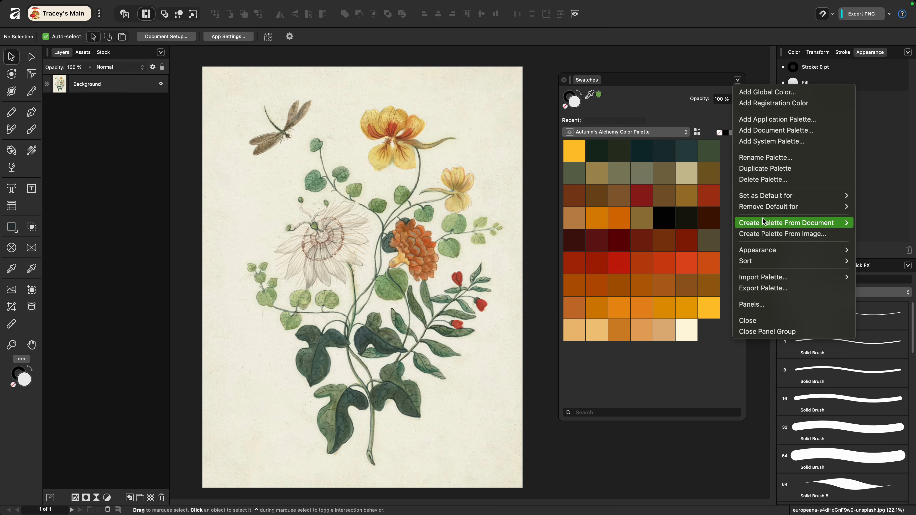
pyautogui.click(783, 234)
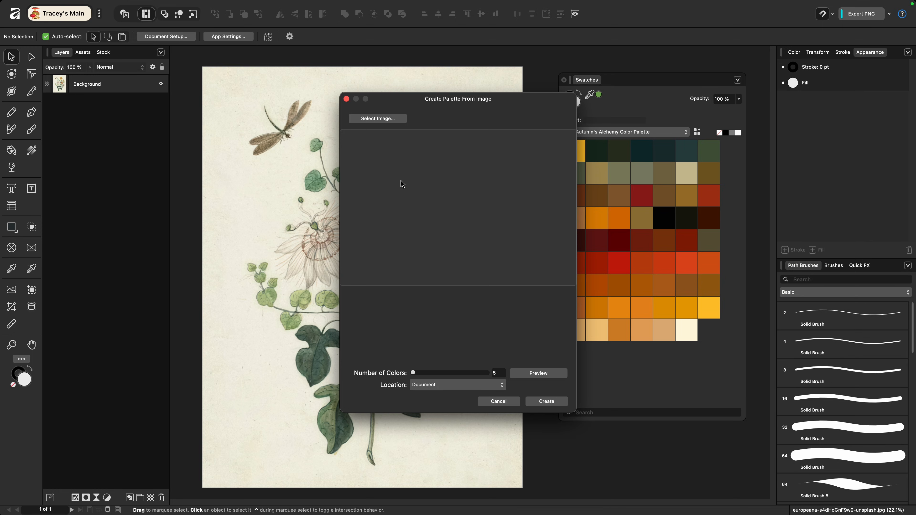
pyautogui.moveTo(393, 177)
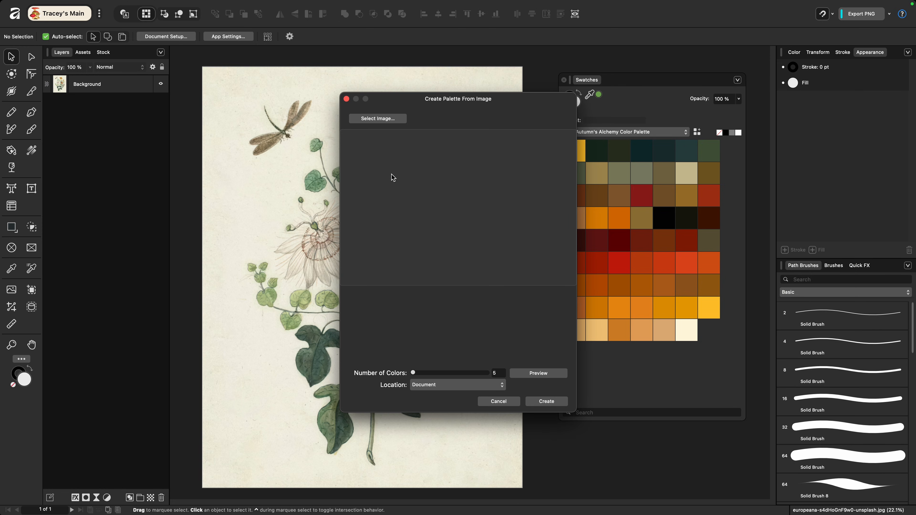
# - Load europeana-s4dHoGnF9w0-unsplash.jpg as the source image, previewing five sampled colours
pyautogui.click(377, 119)
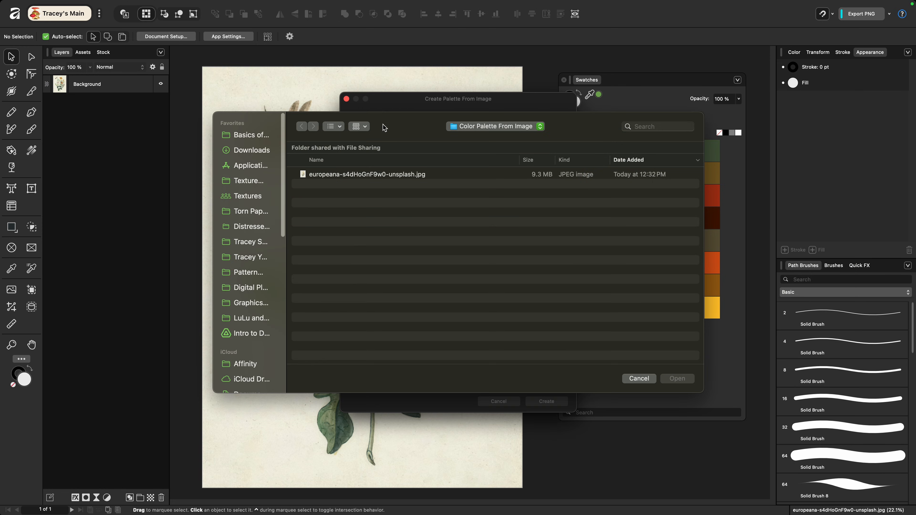
pyautogui.click(367, 174)
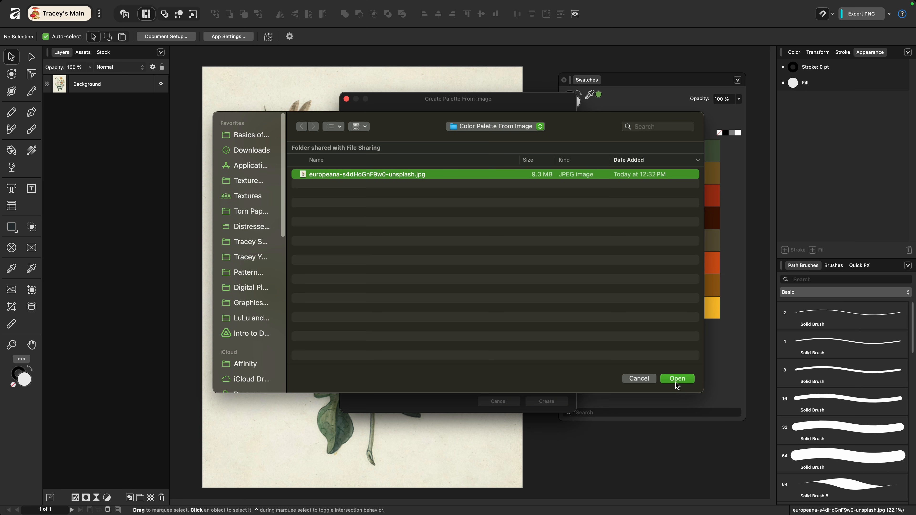
pyautogui.click(676, 379)
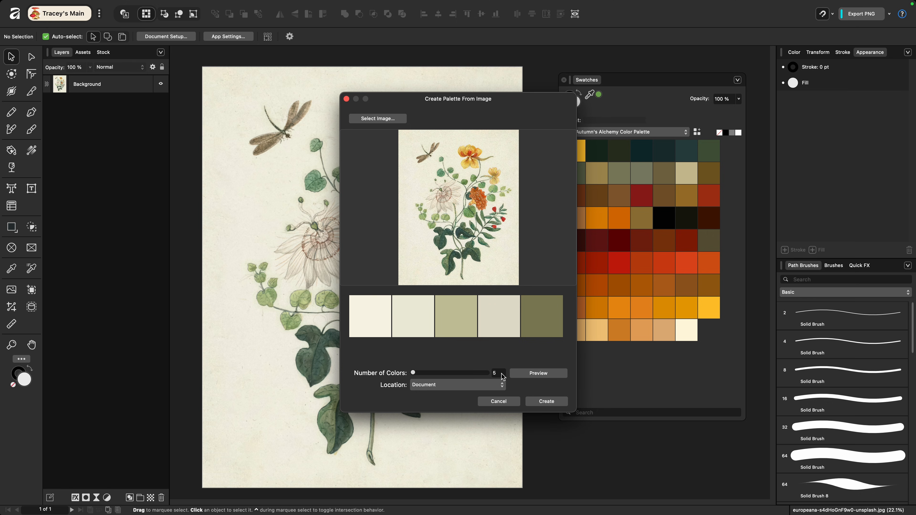
pyautogui.moveTo(487, 331)
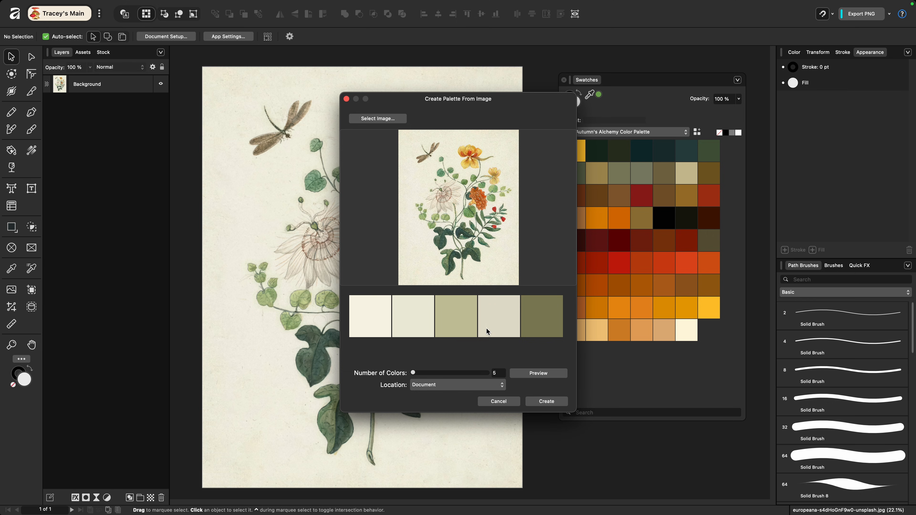
pyautogui.moveTo(471, 373)
pyautogui.write('36')
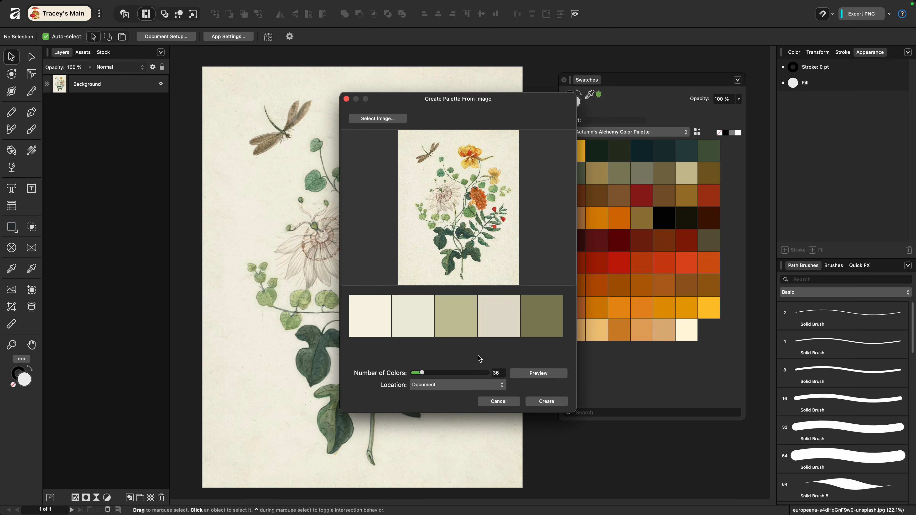
pyautogui.moveTo(445, 390)
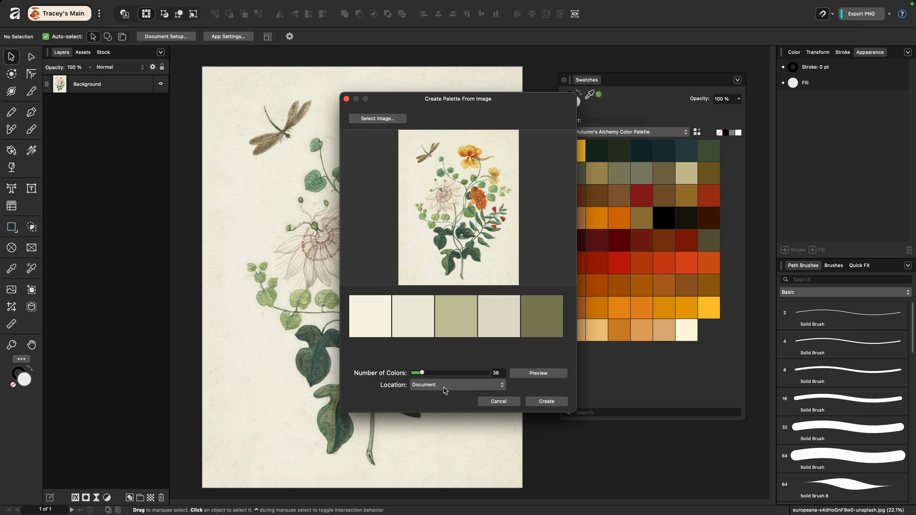
# - Check the palette Location, set 20 colours and preview the extracted greens, golds and creams
pyautogui.click(456, 384)
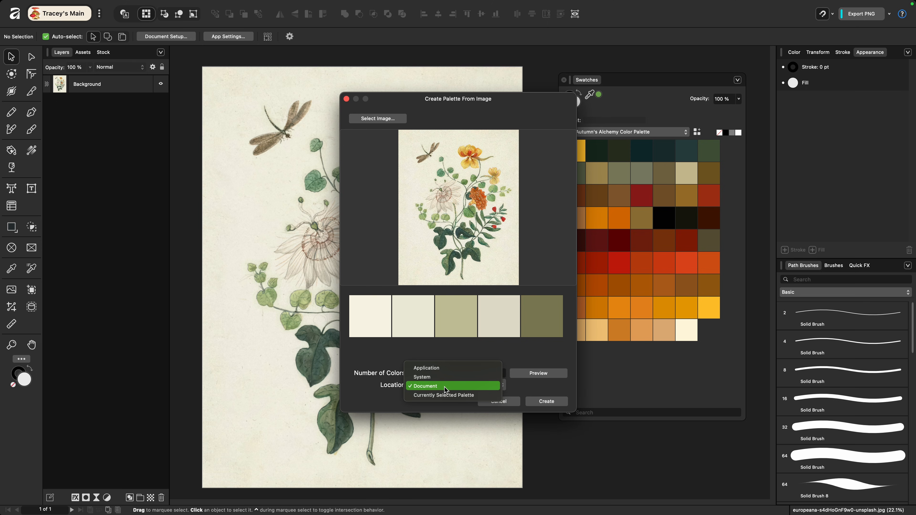
pyautogui.moveTo(434, 397)
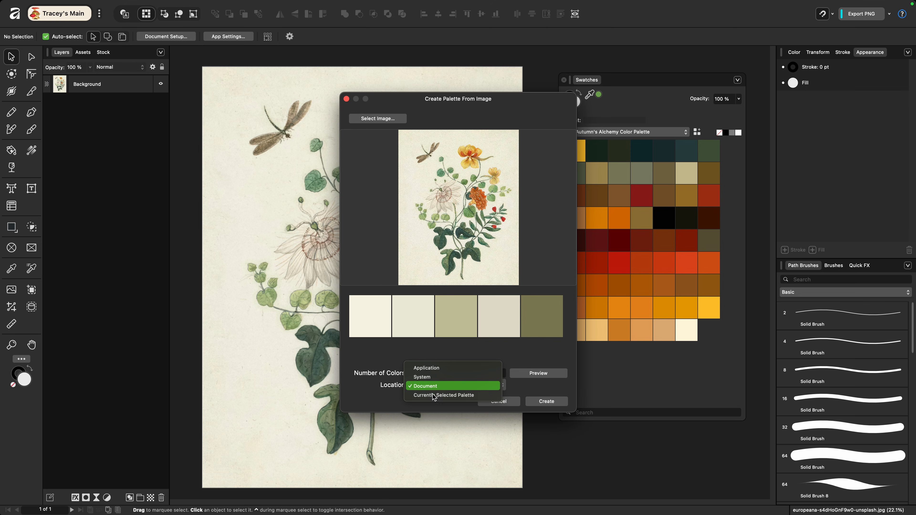
pyautogui.moveTo(443, 395)
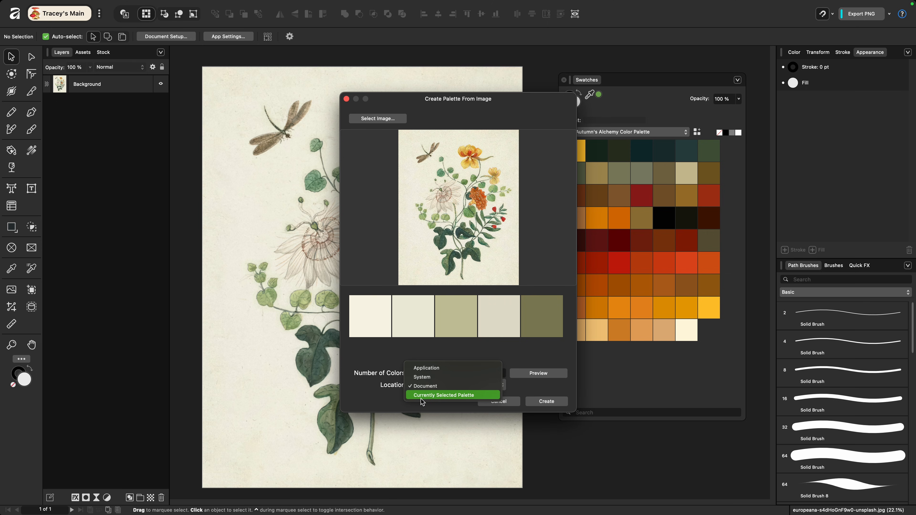
pyautogui.click(424, 386)
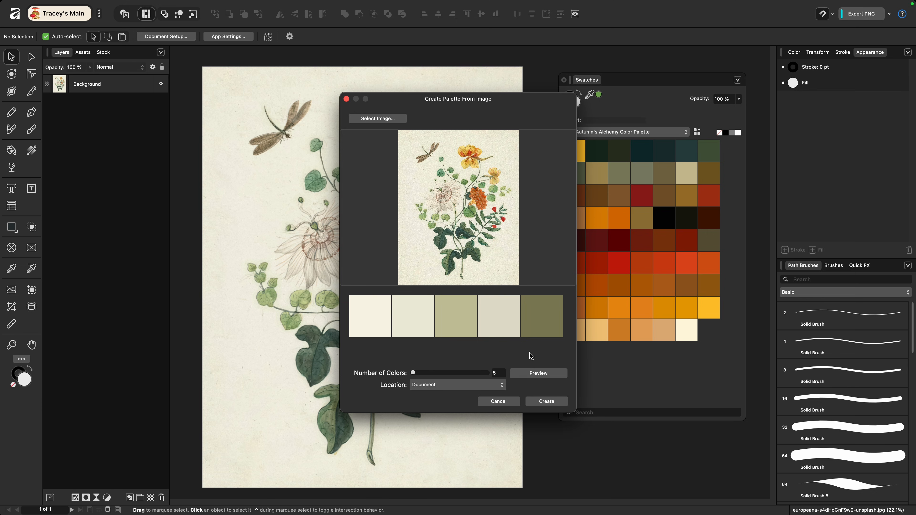
pyautogui.moveTo(472, 354)
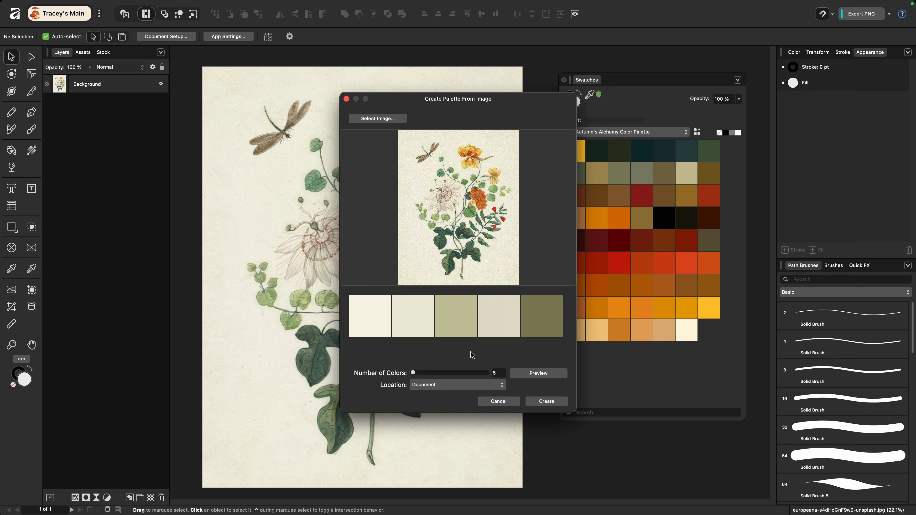
pyautogui.moveTo(472, 208)
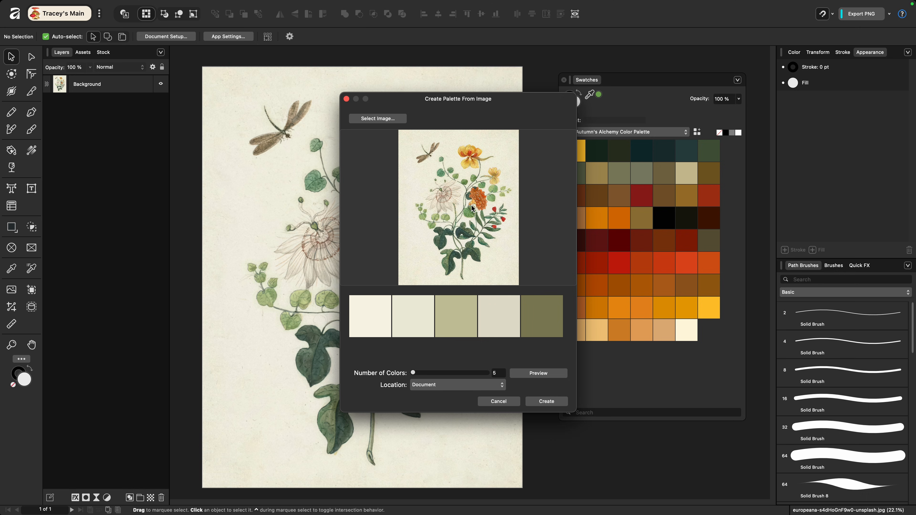
pyautogui.moveTo(476, 206)
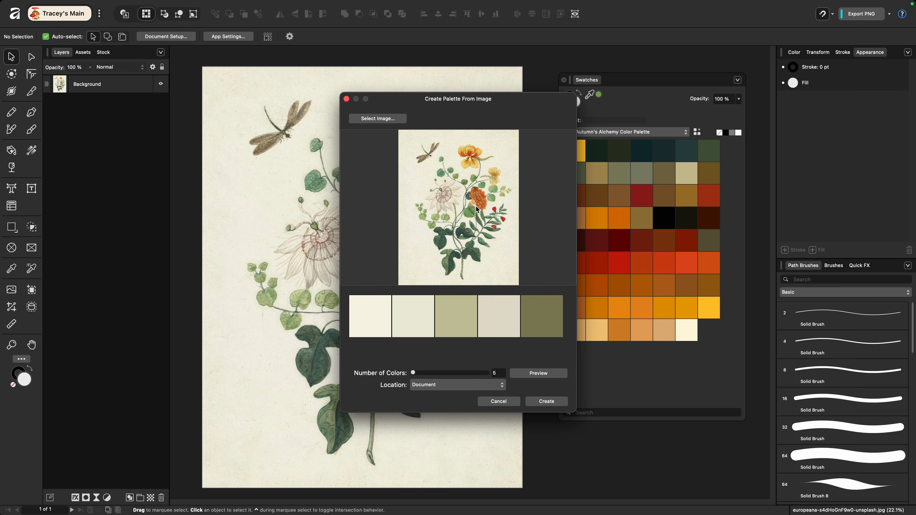
pyautogui.moveTo(479, 352)
pyautogui.write('20')
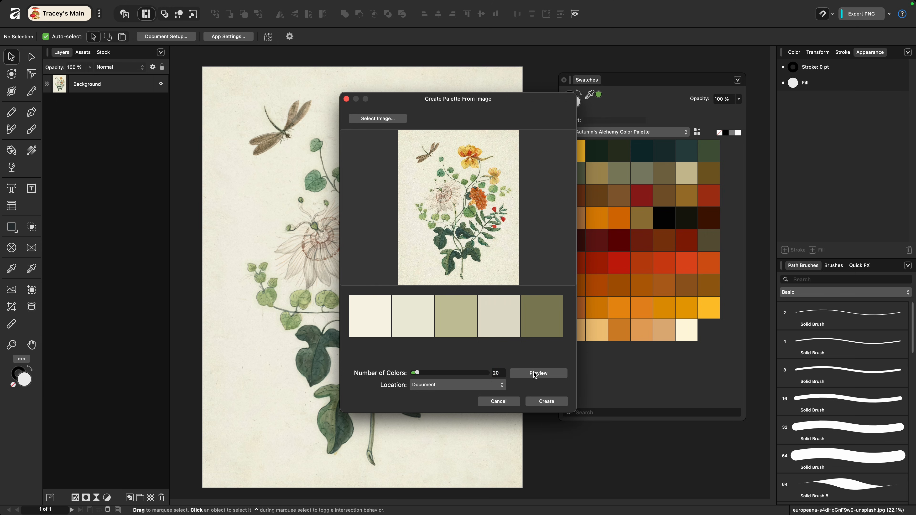
pyautogui.click(537, 372)
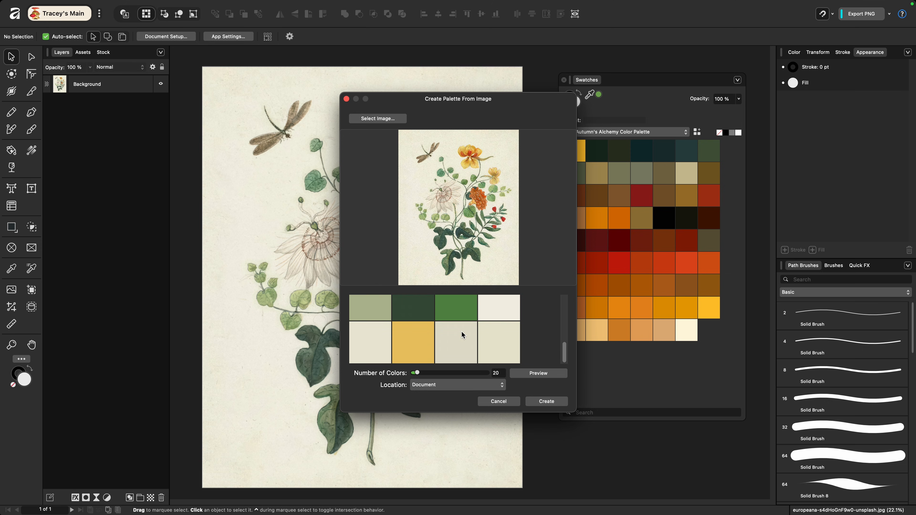
pyautogui.moveTo(530, 332)
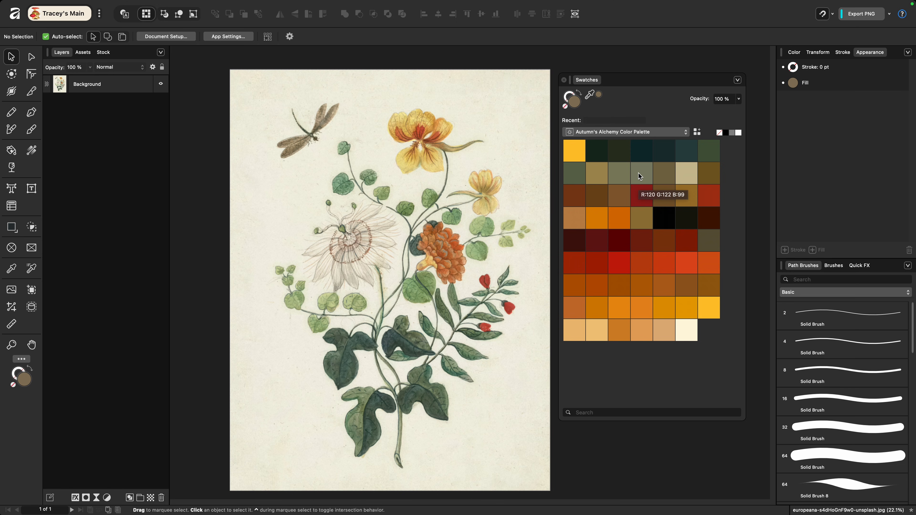
pyautogui.moveTo(740, 86)
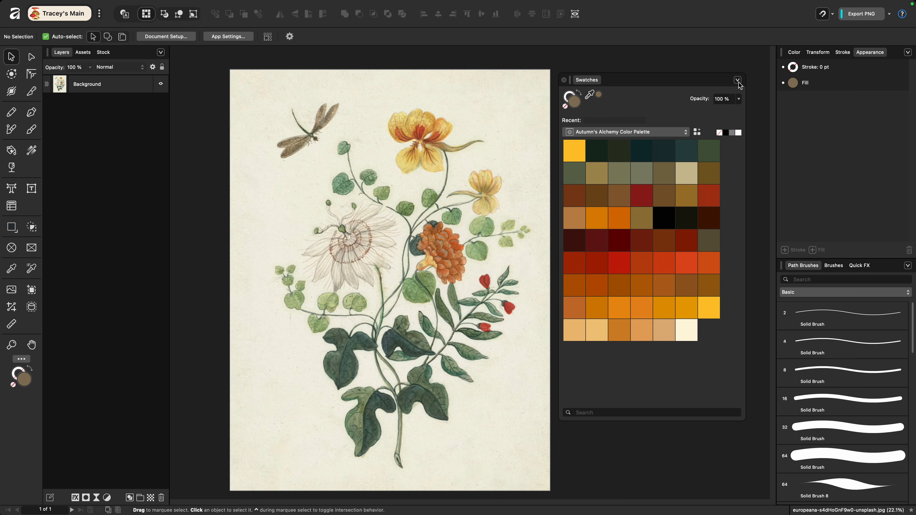
pyautogui.click(737, 80)
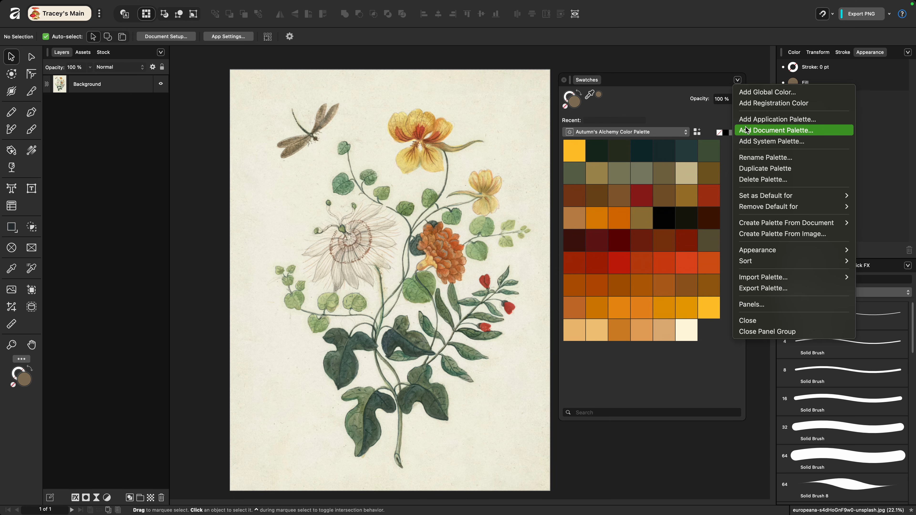
pyautogui.click(777, 130)
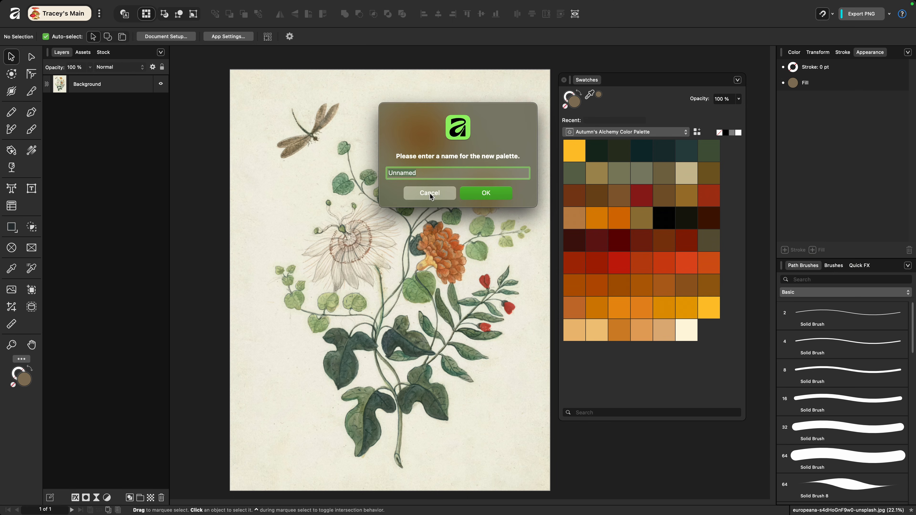
pyautogui.write('Europe')
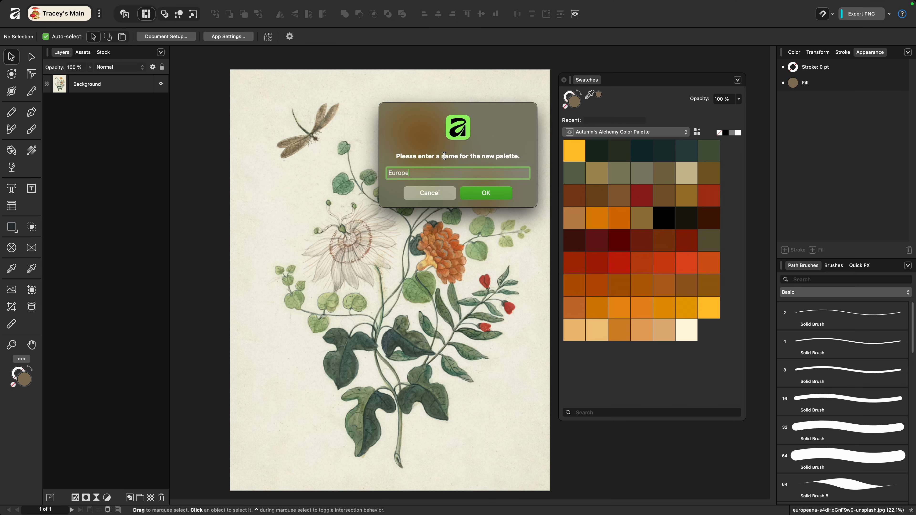
pyautogui.click(485, 192)
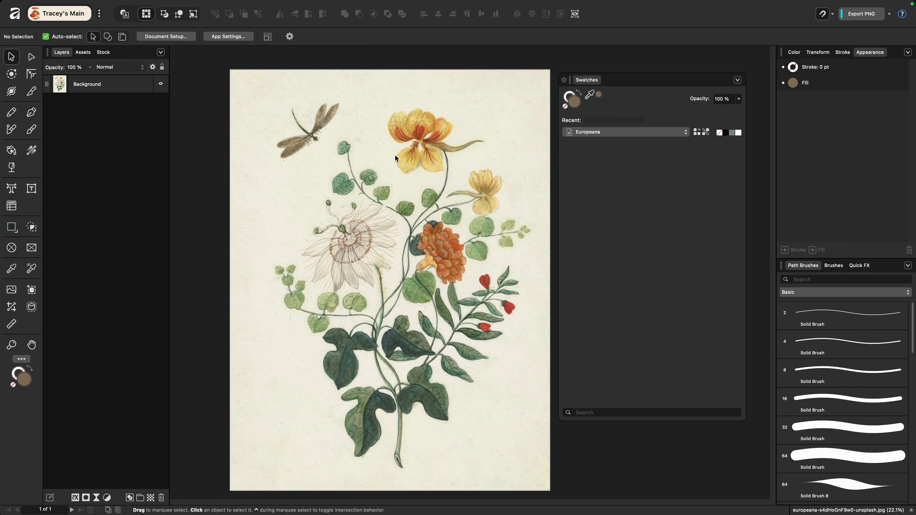
pyautogui.moveTo(393, 161)
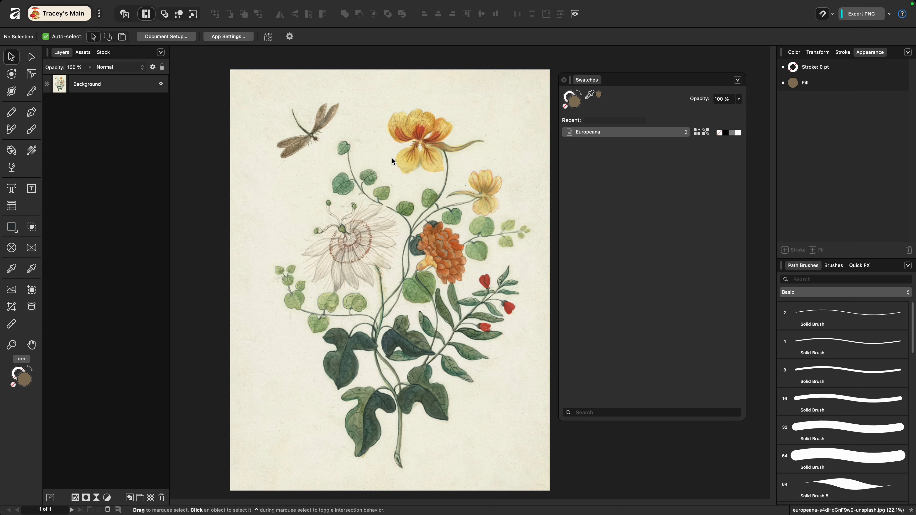
pyautogui.moveTo(63, 246)
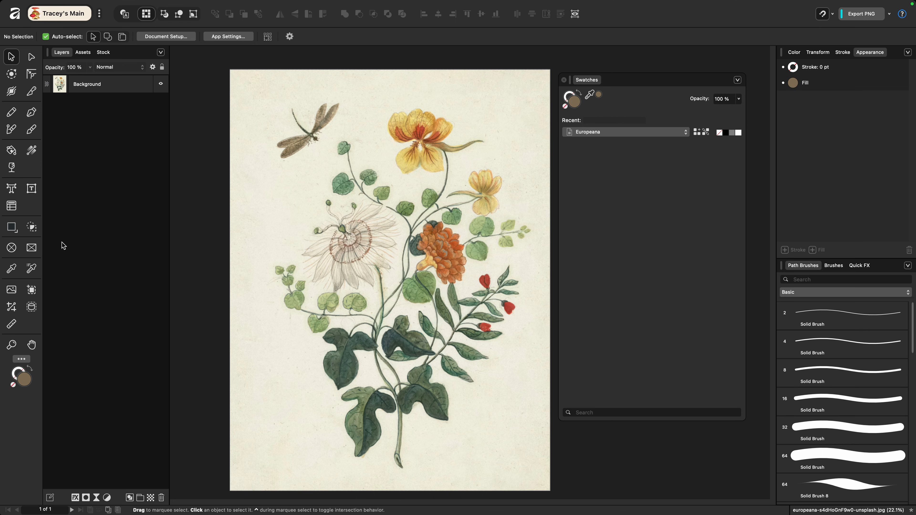
# - Activate the Color Picker with Point (1x1) single-pixel sampling radius
pyautogui.click(11, 268)
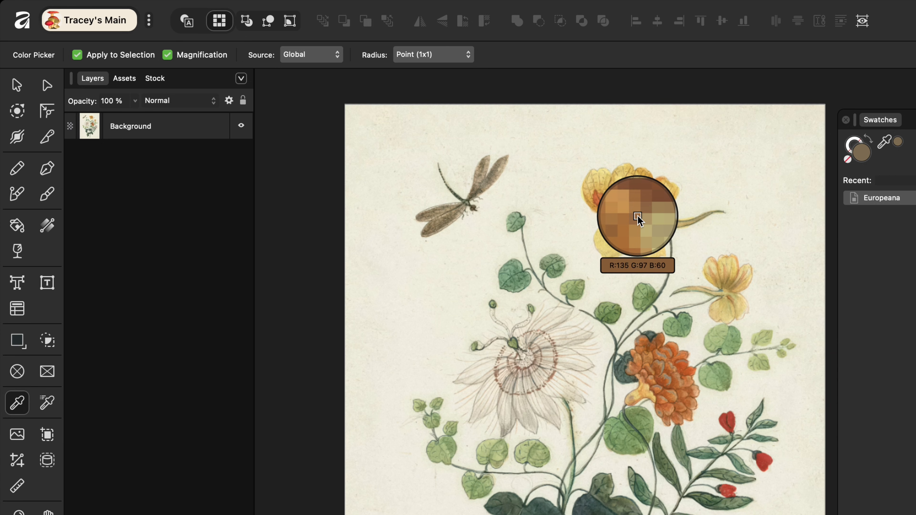
pyautogui.click(432, 54)
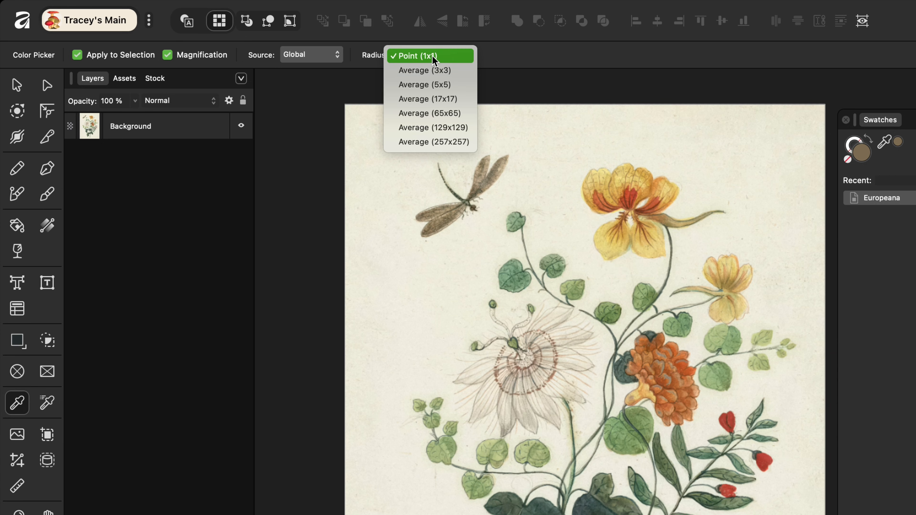
pyautogui.moveTo(428, 70)
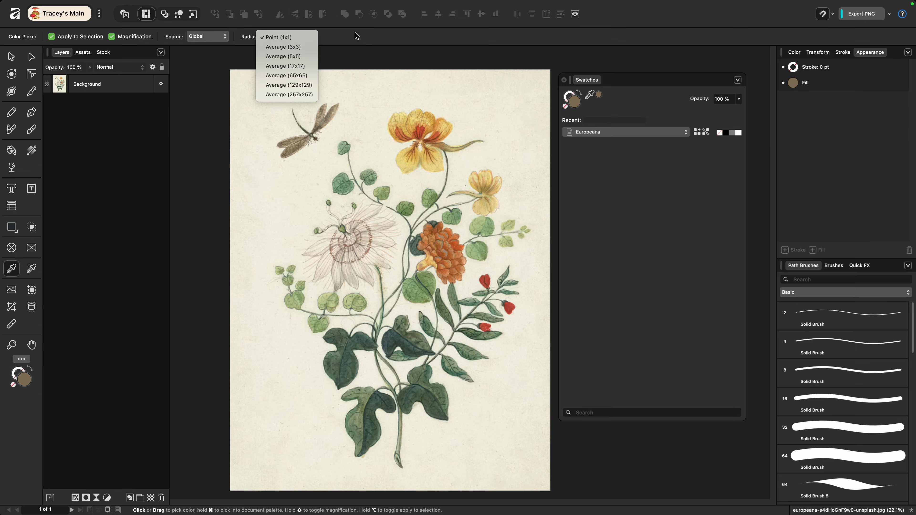
pyautogui.click(278, 36)
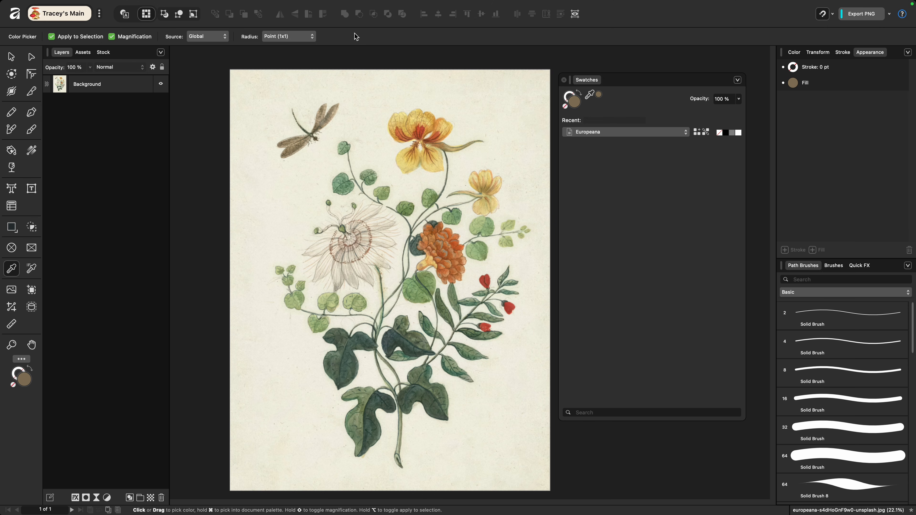
pyautogui.moveTo(478, 263)
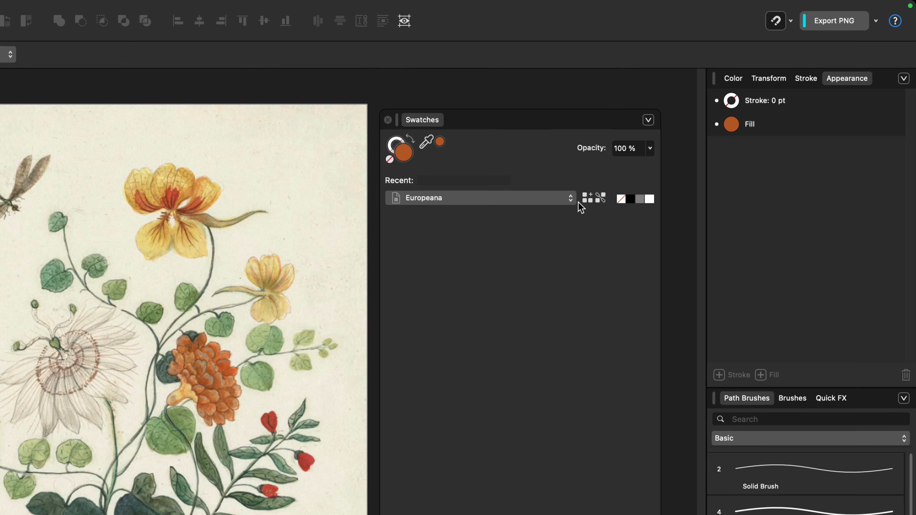
pyautogui.moveTo(594, 203)
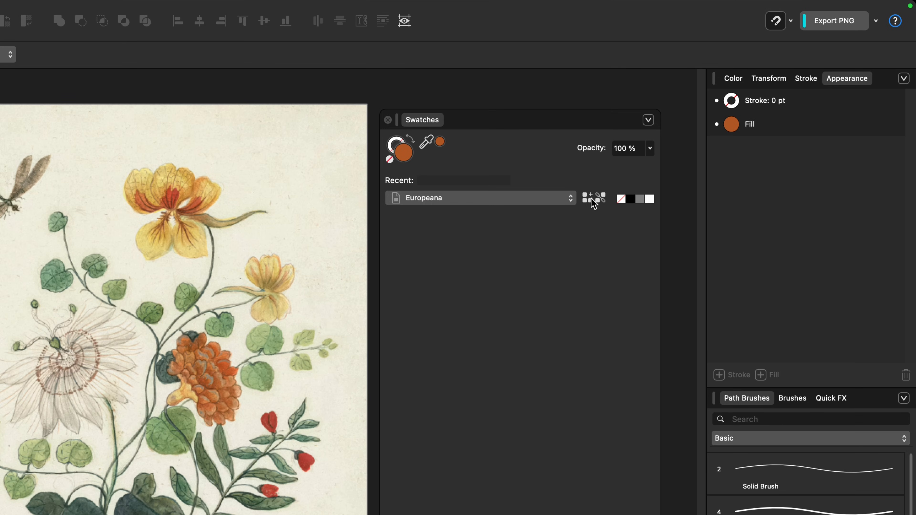
# - Sample leaf green and orange flower colours into the Europeana palette
pyautogui.click(585, 195)
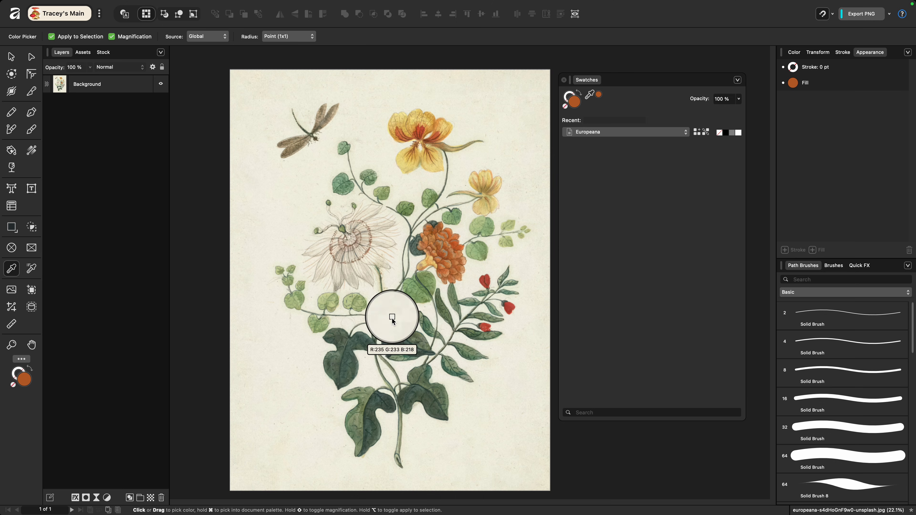
pyautogui.moveTo(409, 335)
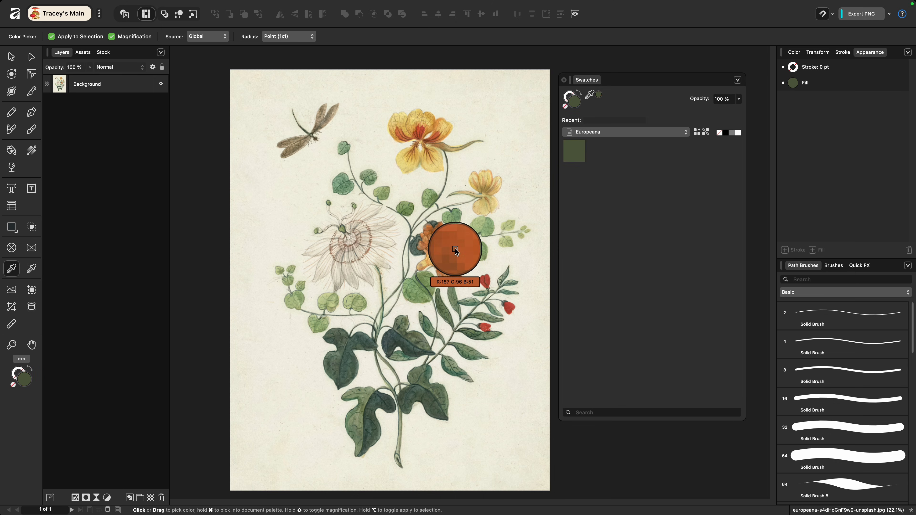
pyautogui.click(426, 141)
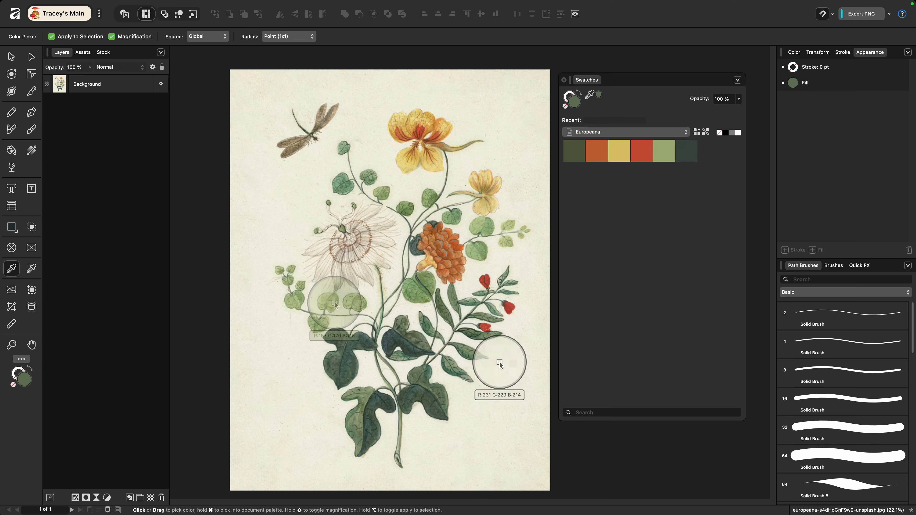
pyautogui.moveTo(492, 365)
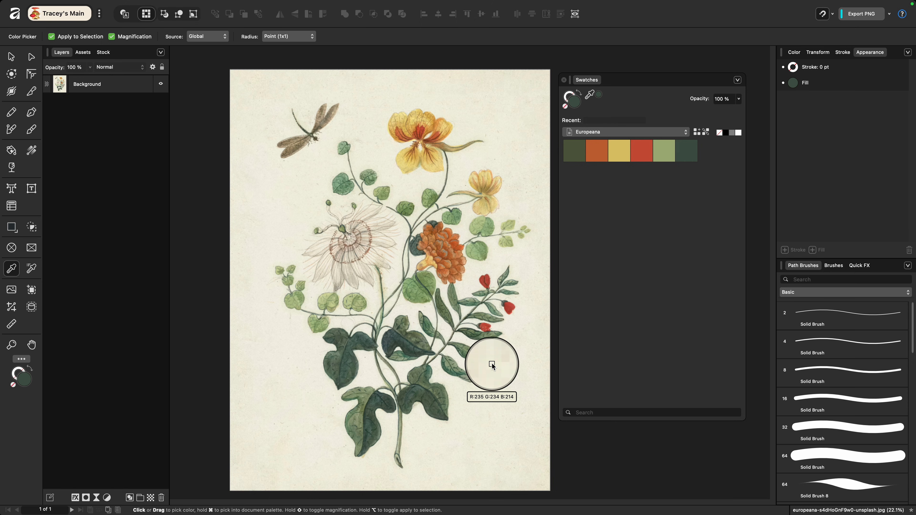
pyautogui.moveTo(491, 364)
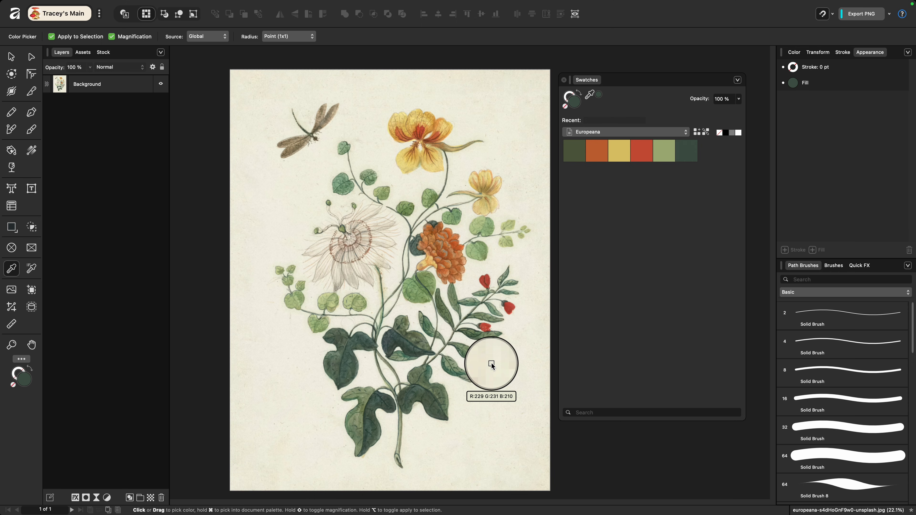
pyautogui.moveTo(492, 364)
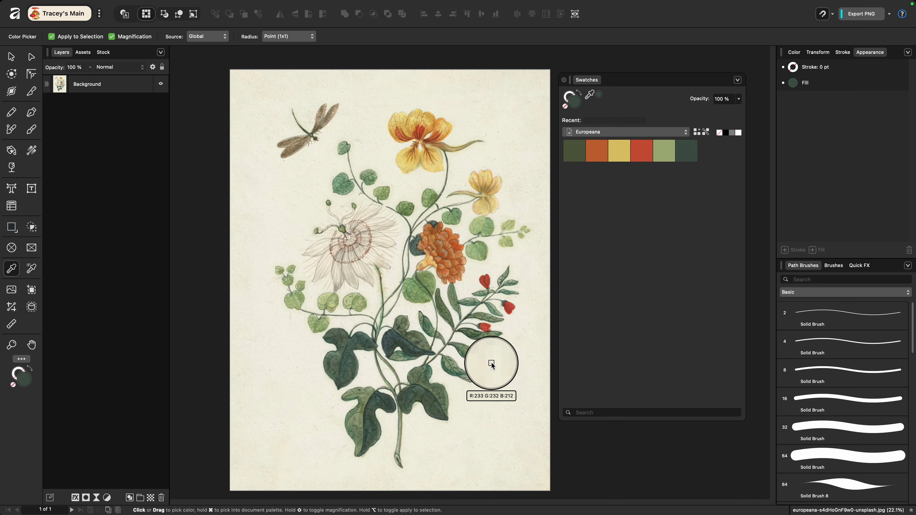
pyautogui.moveTo(448, 265)
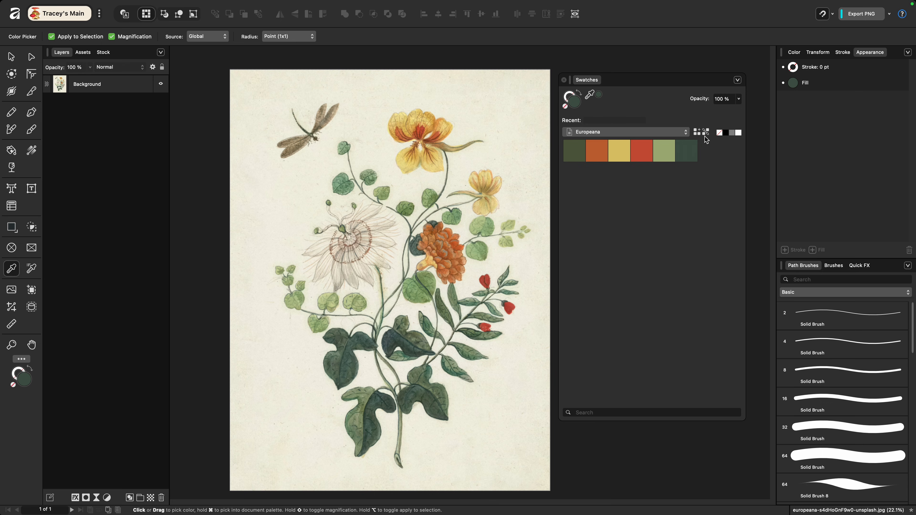
pyautogui.moveTo(481, 411)
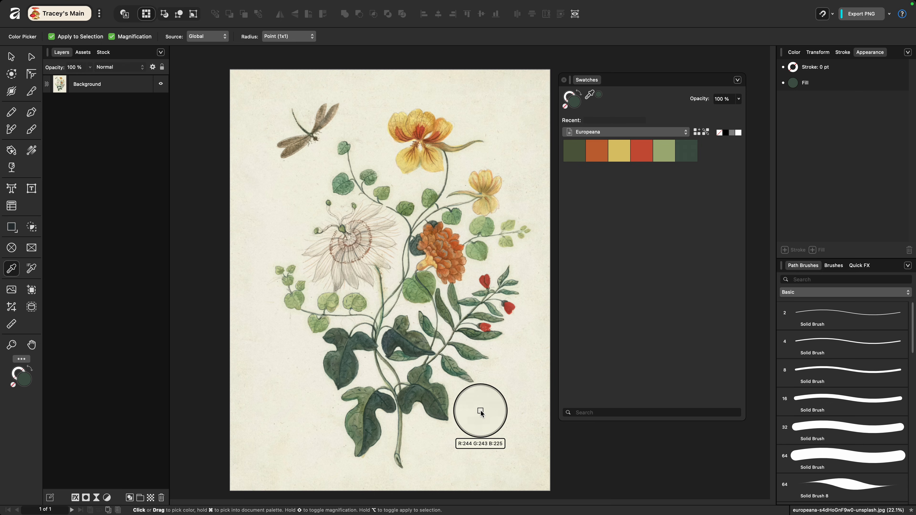
pyautogui.moveTo(478, 411)
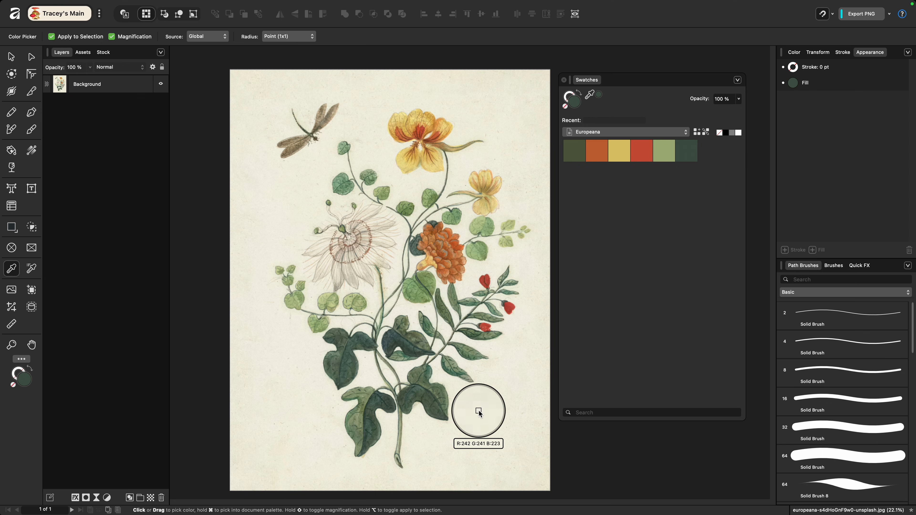
# - Show the Swatches menu with Export Palette and Import Palette options
pyautogui.click(737, 80)
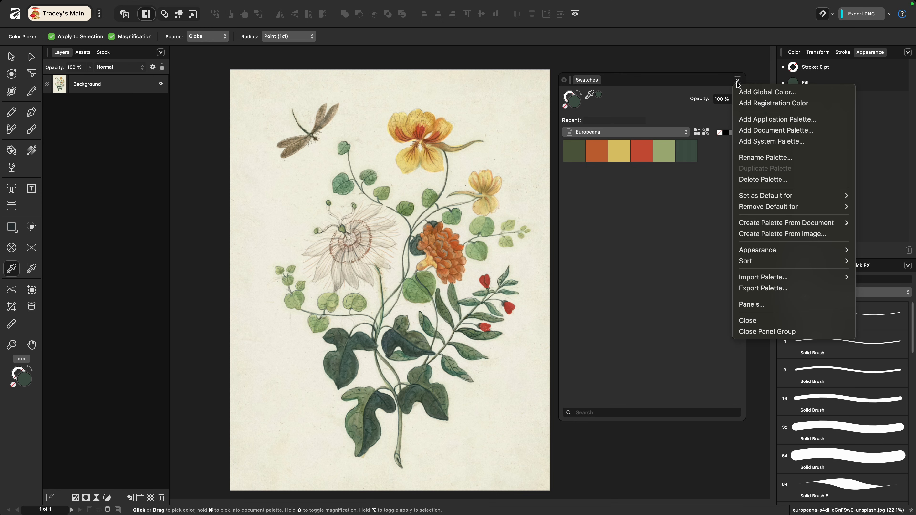
pyautogui.moveTo(763, 289)
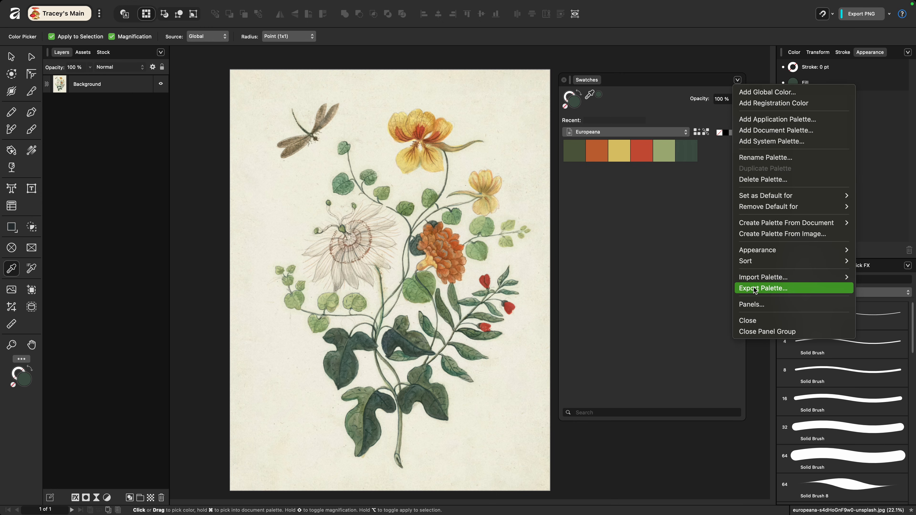
pyautogui.moveTo(762, 277)
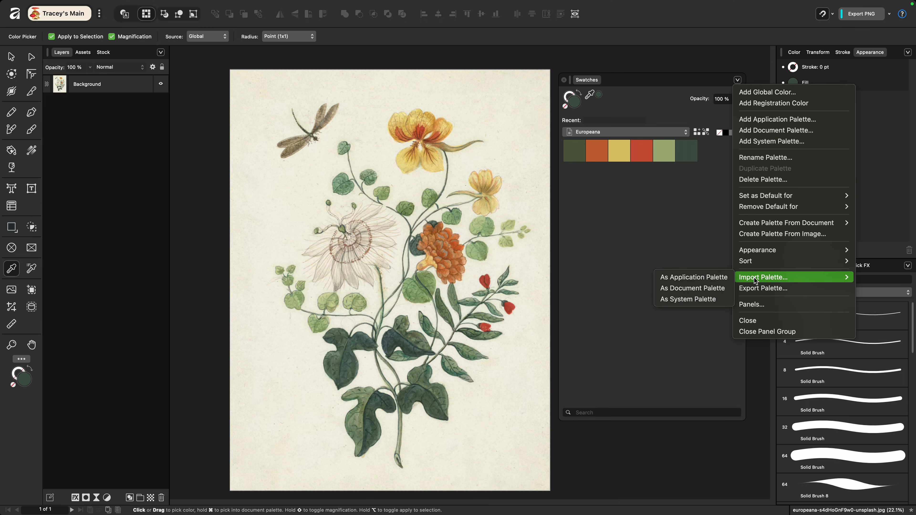